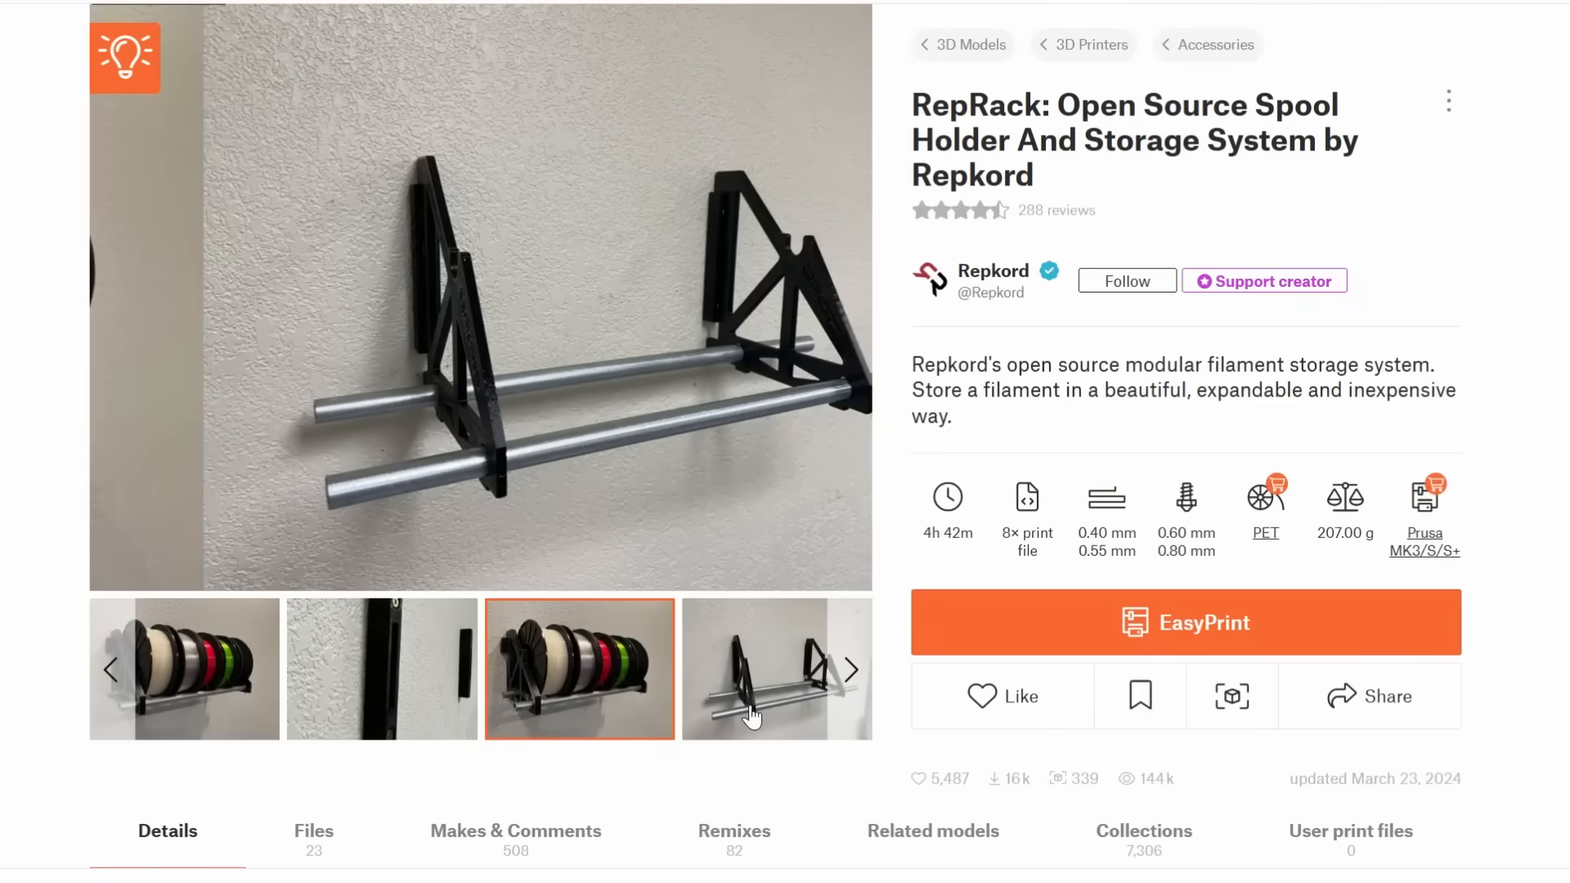
- Browse the RepRack spool holder photo gallery, including the rack-on-floor photo
{"action": "left_click", "coordinate": [851, 670]}
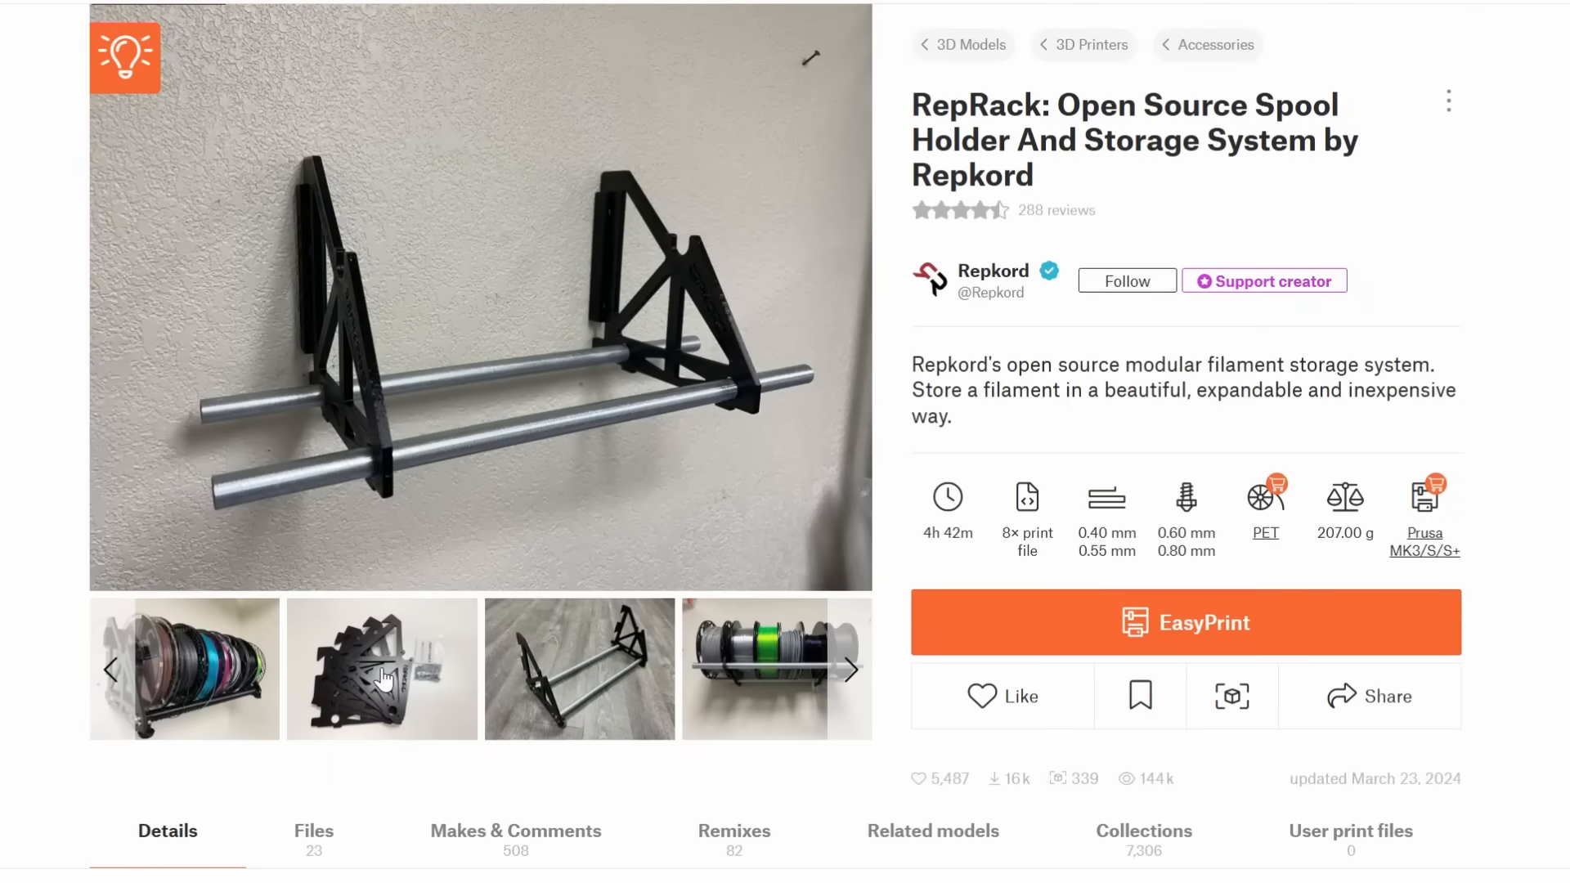
{"action": "left_click", "coordinate": [579, 669]}
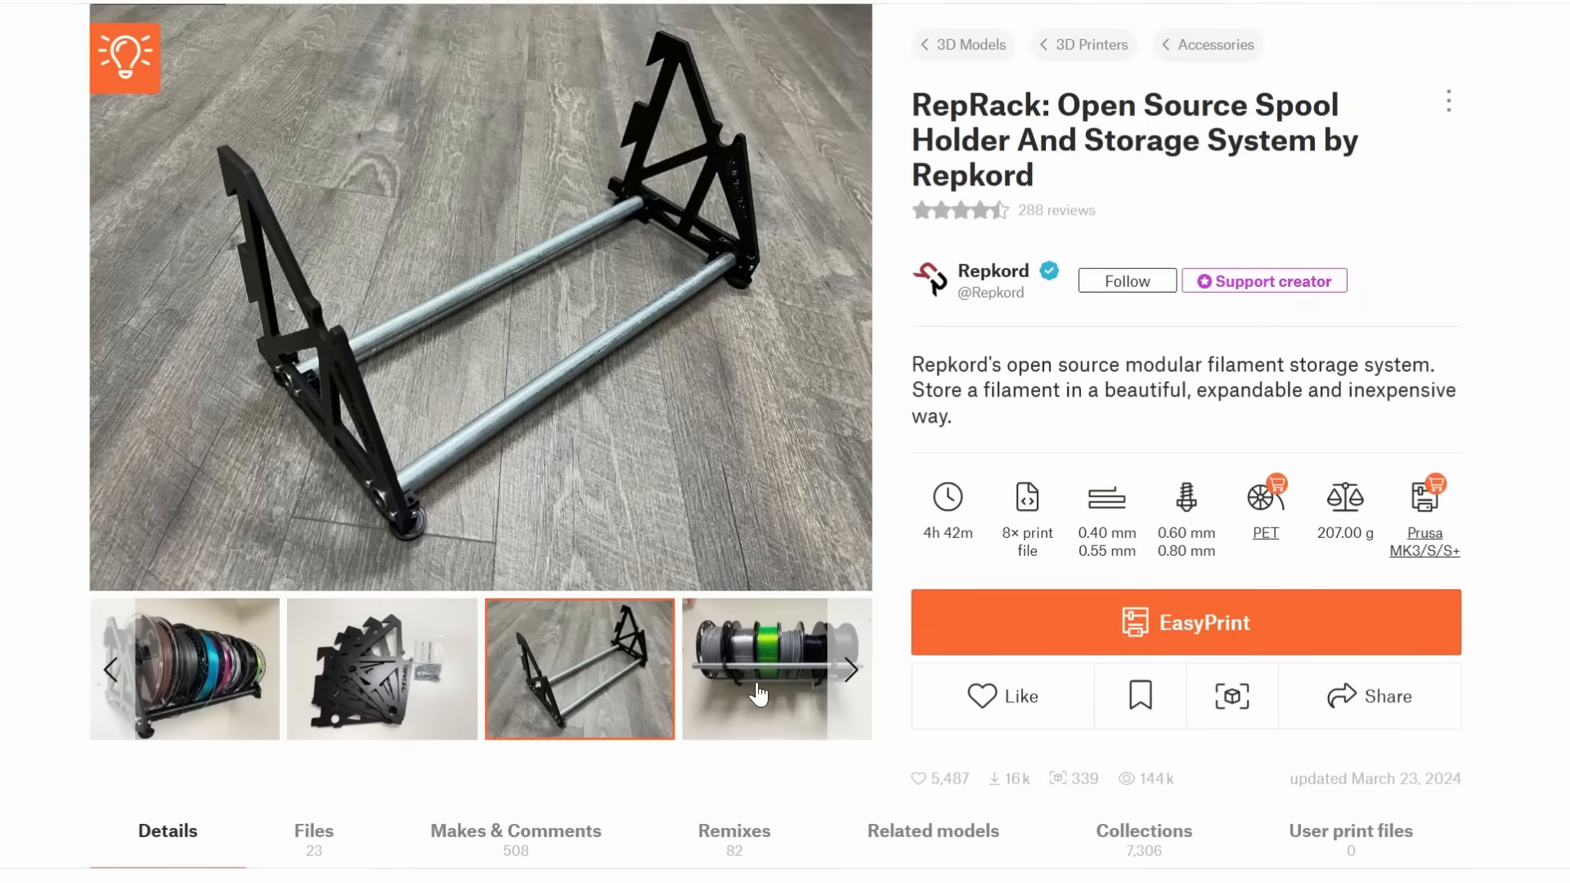
{"action": "left_click", "coordinate": [758, 693]}
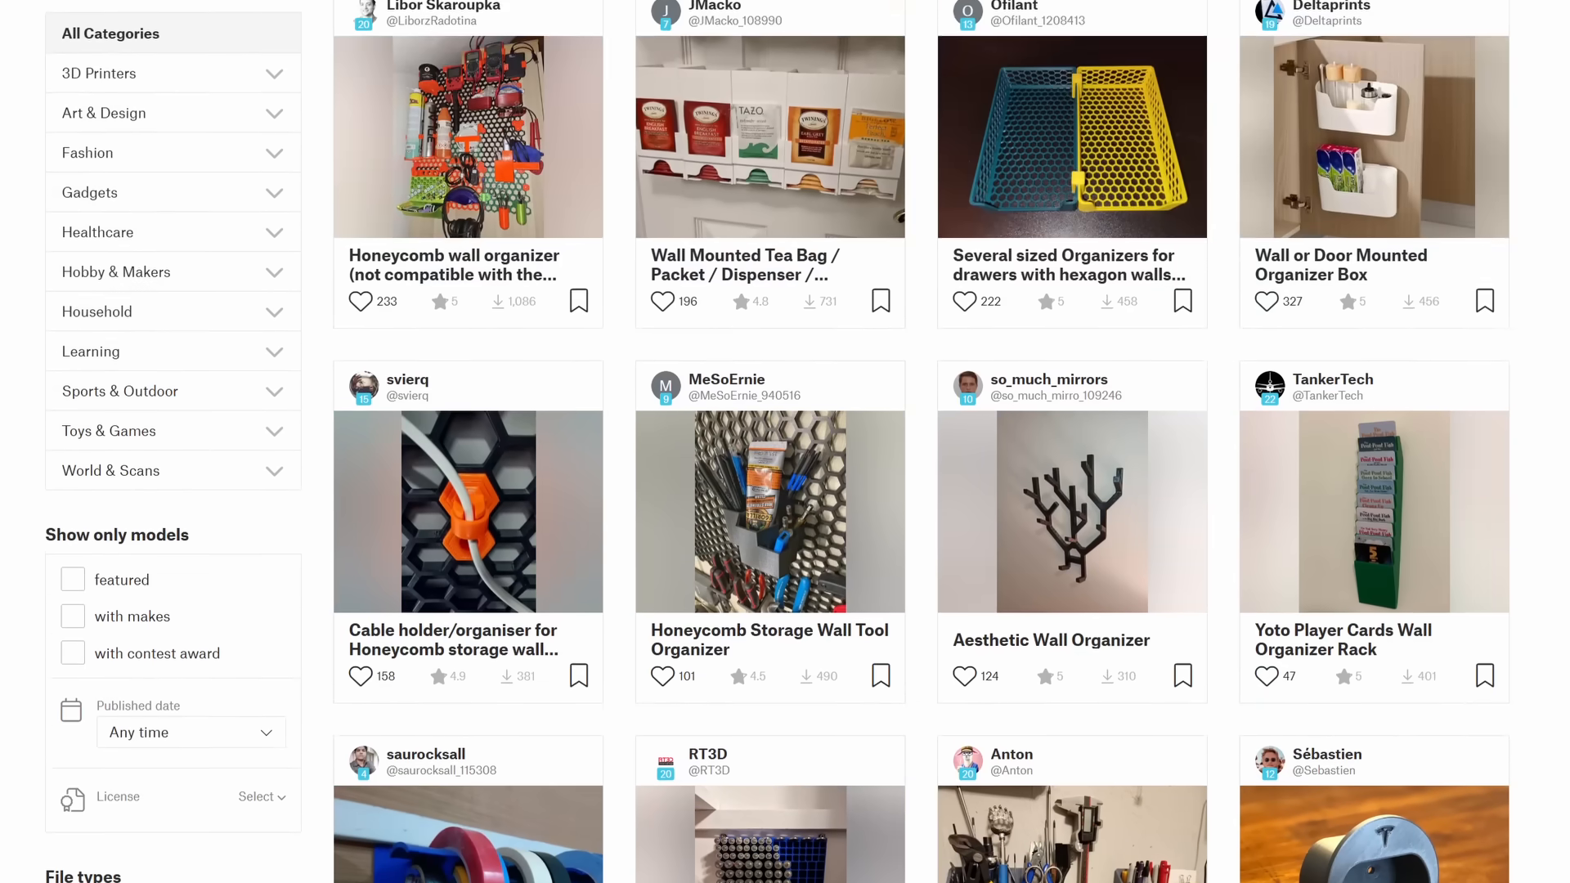
- Scroll the wall organizer results to reach the Honeycomb storage wall model by RostaP
{"action": "scroll", "scroll_direction": "down", "scroll_amount": 3}
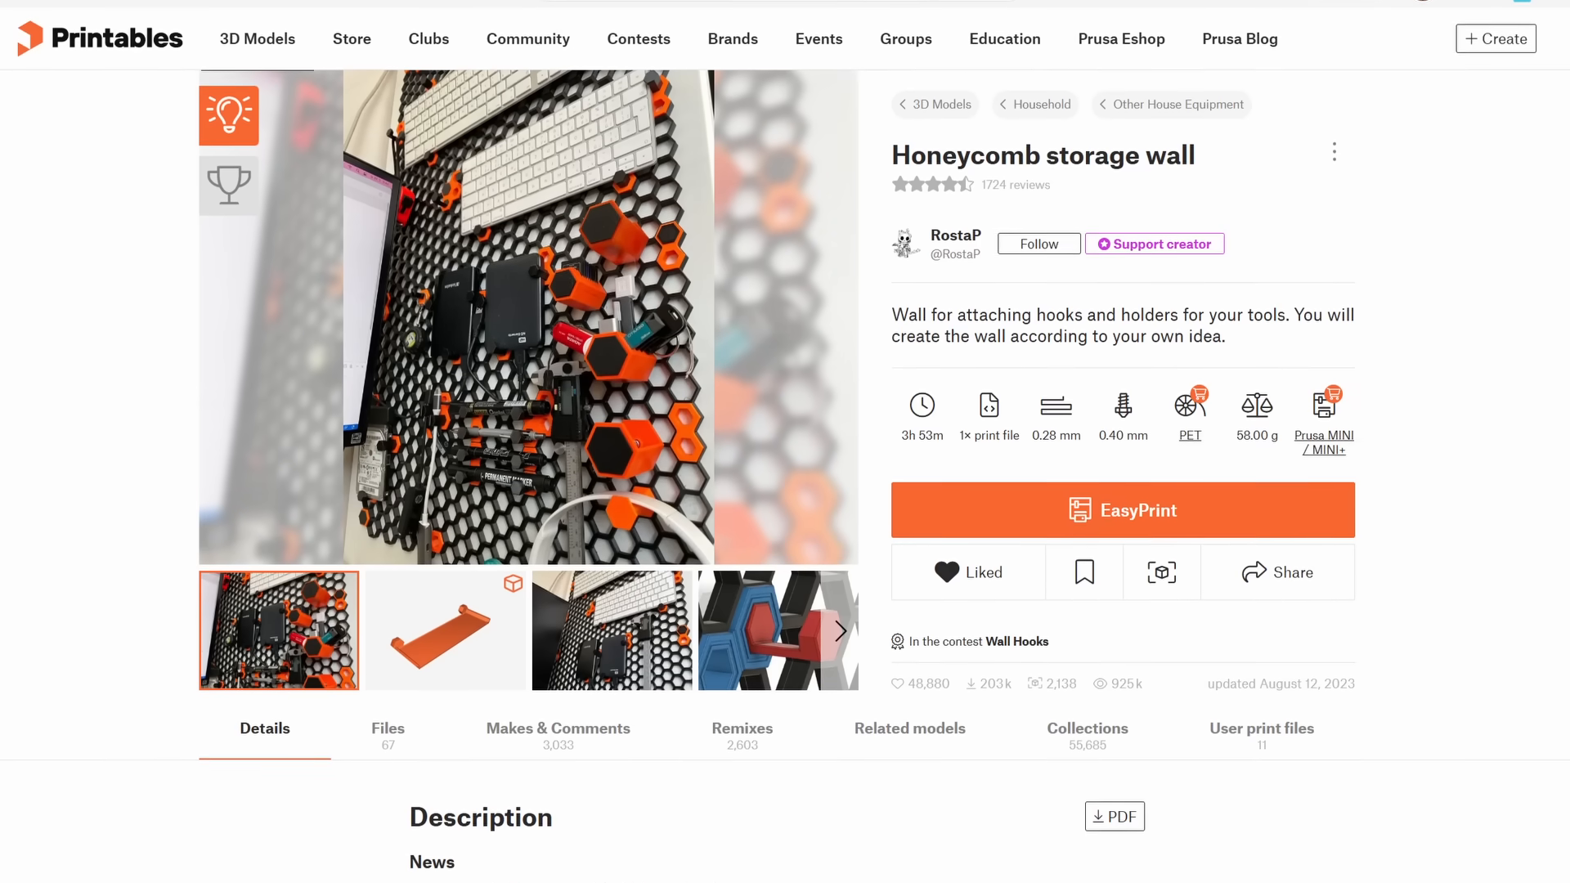
- Read the Honeycomb storage wall details past the News list down to the installation diagram
{"action": "scroll", "scroll_direction": "down", "scroll_amount": 3}
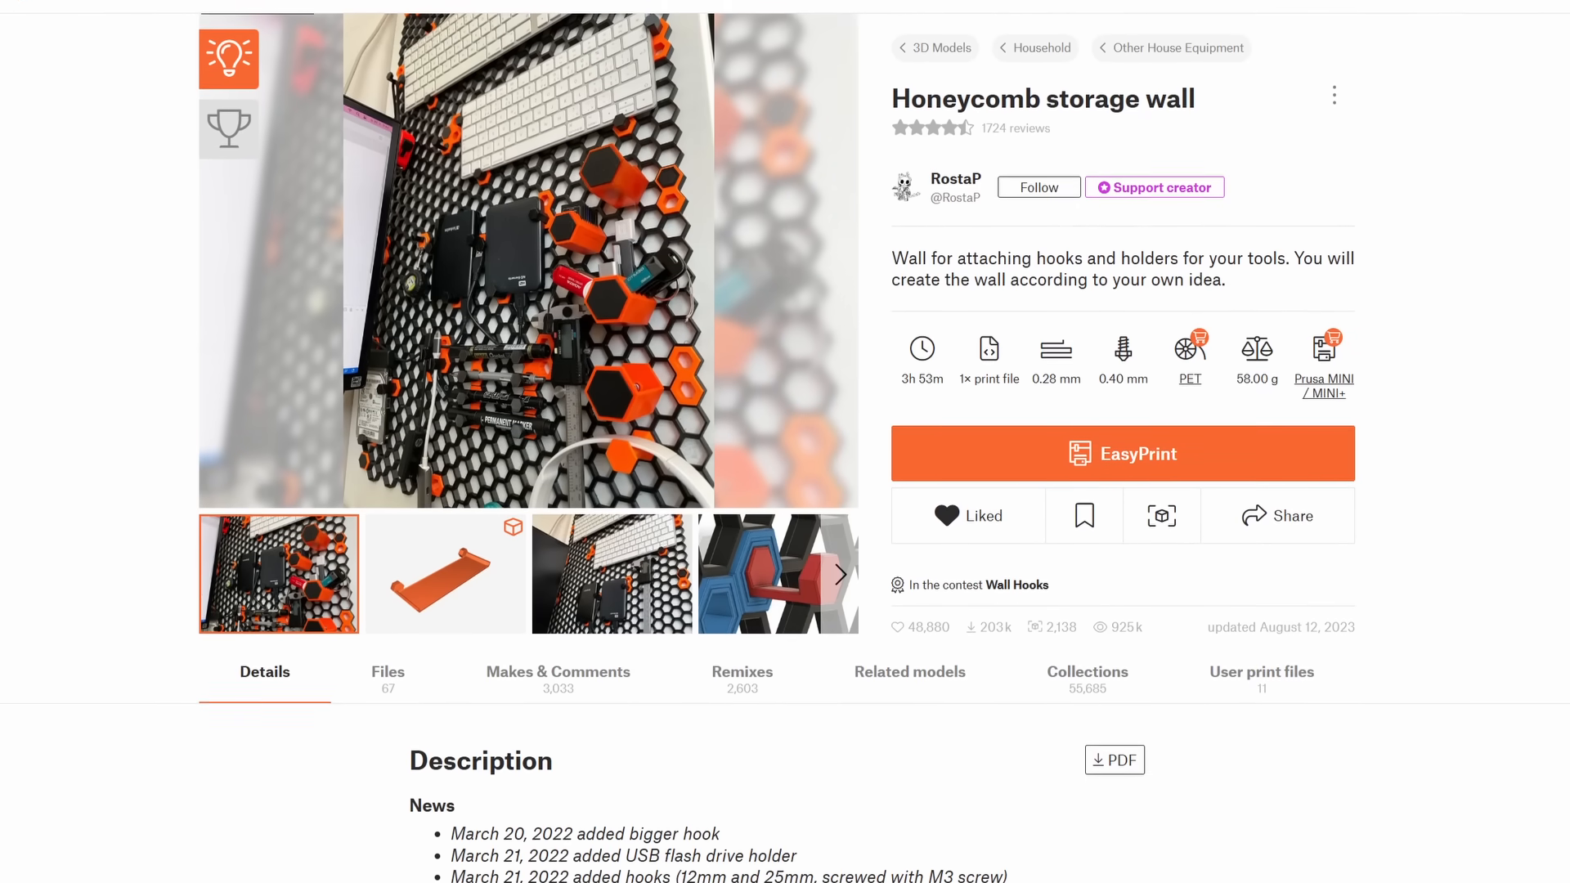
{"action": "scroll", "scroll_direction": "down", "scroll_amount": 3}
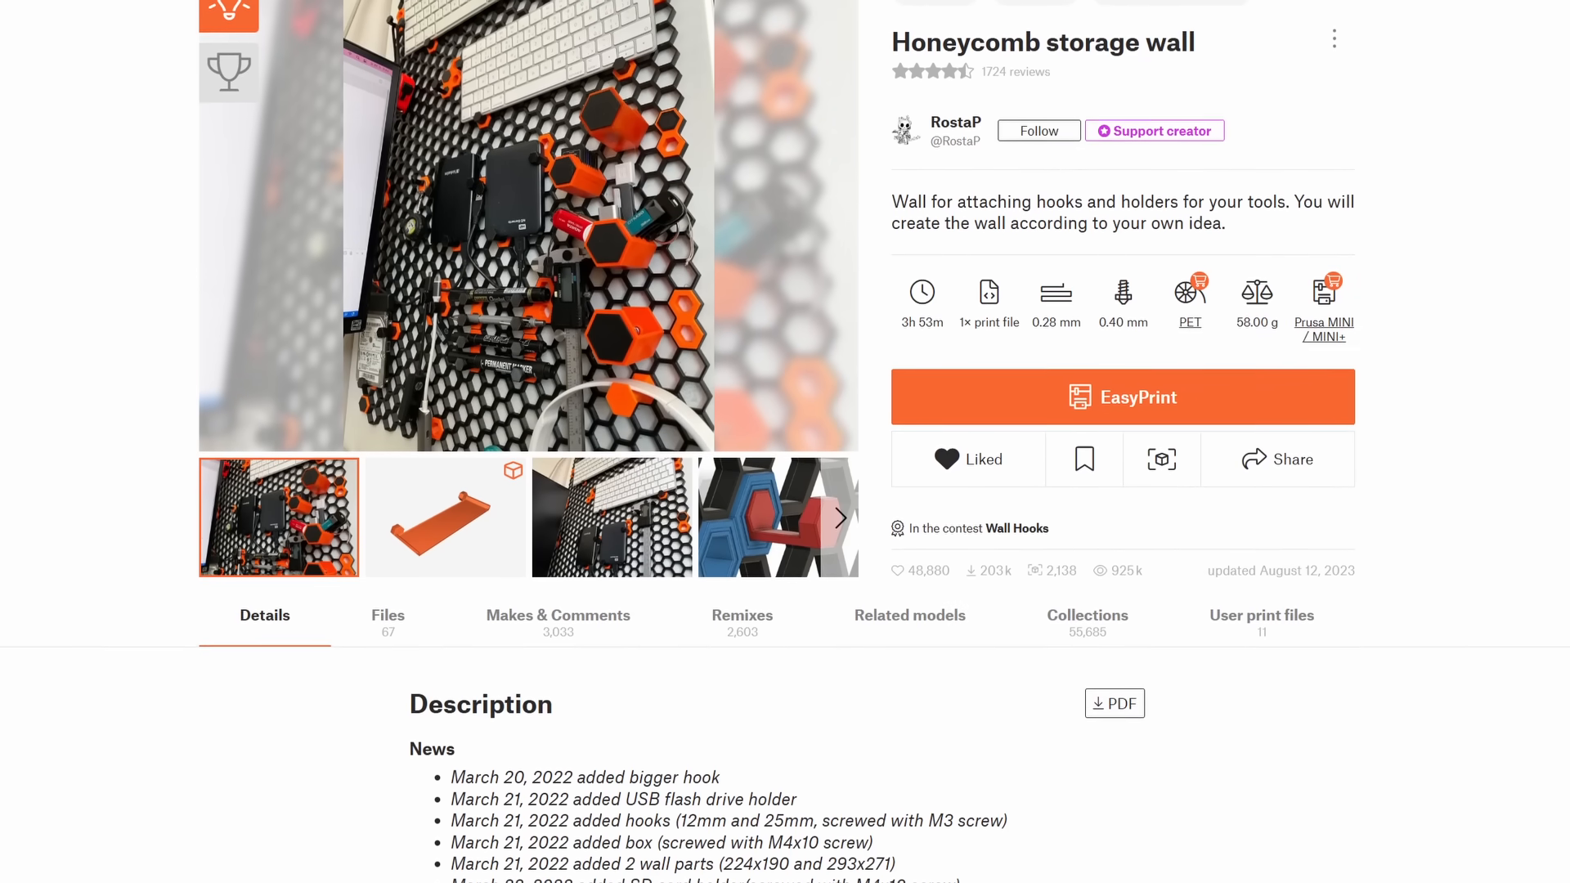
{"action": "scroll", "scroll_direction": "down", "scroll_amount": 3}
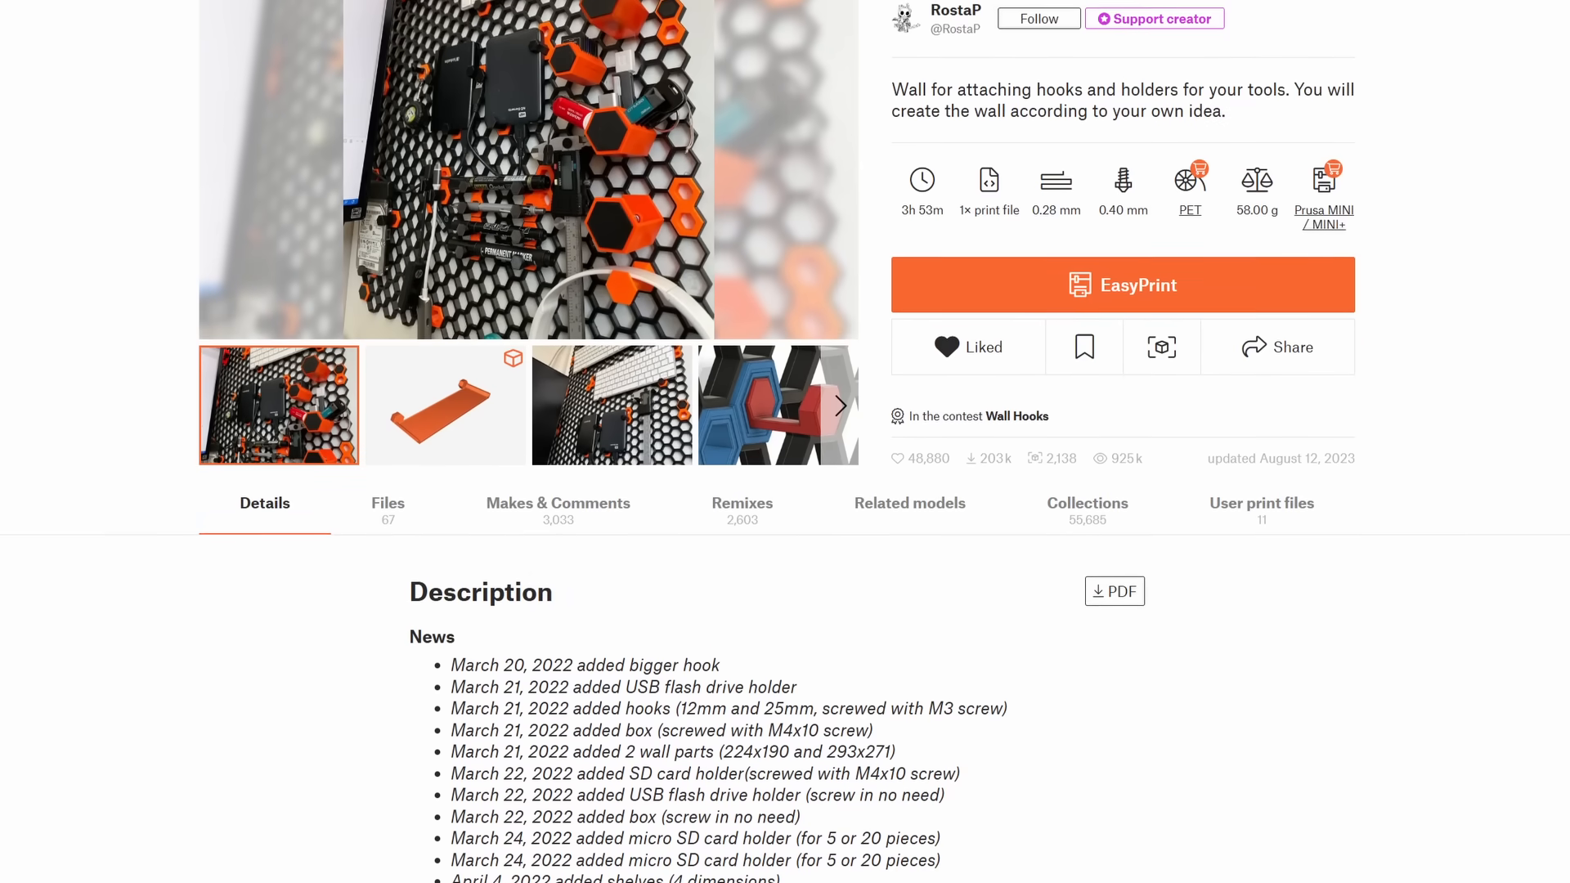
{"action": "scroll", "scroll_direction": "down", "scroll_amount": 3}
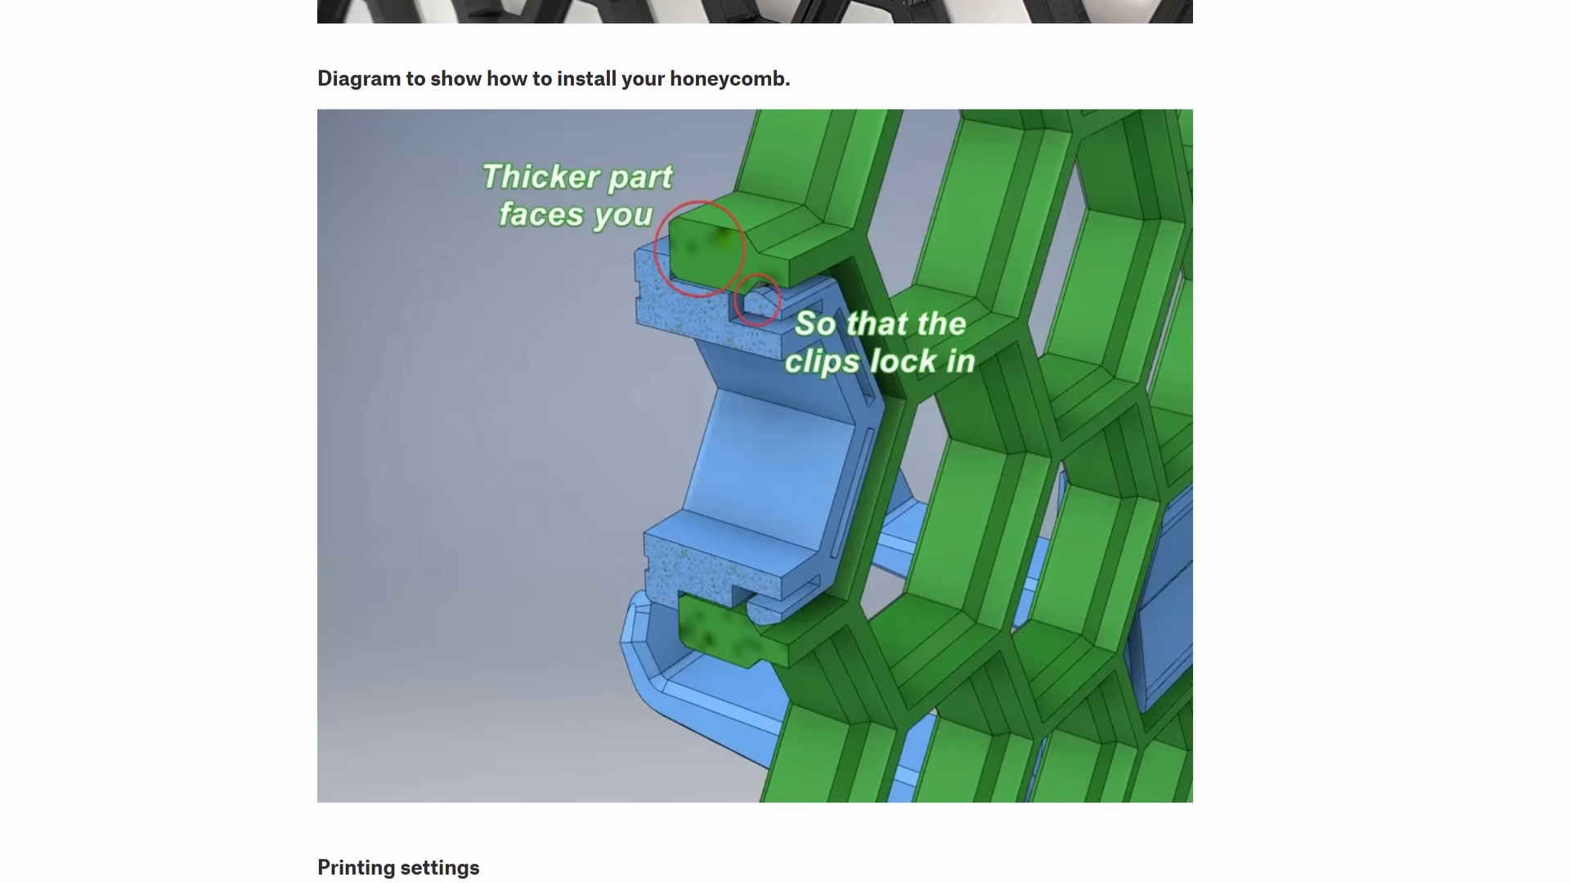
- Browse related honeycomb wall add-ons (hooks, borders, boxes, holders), then start a 'knipex HSW' search on Thangs
{"action": "scroll", "scroll_direction": "down", "scroll_amount": 3}
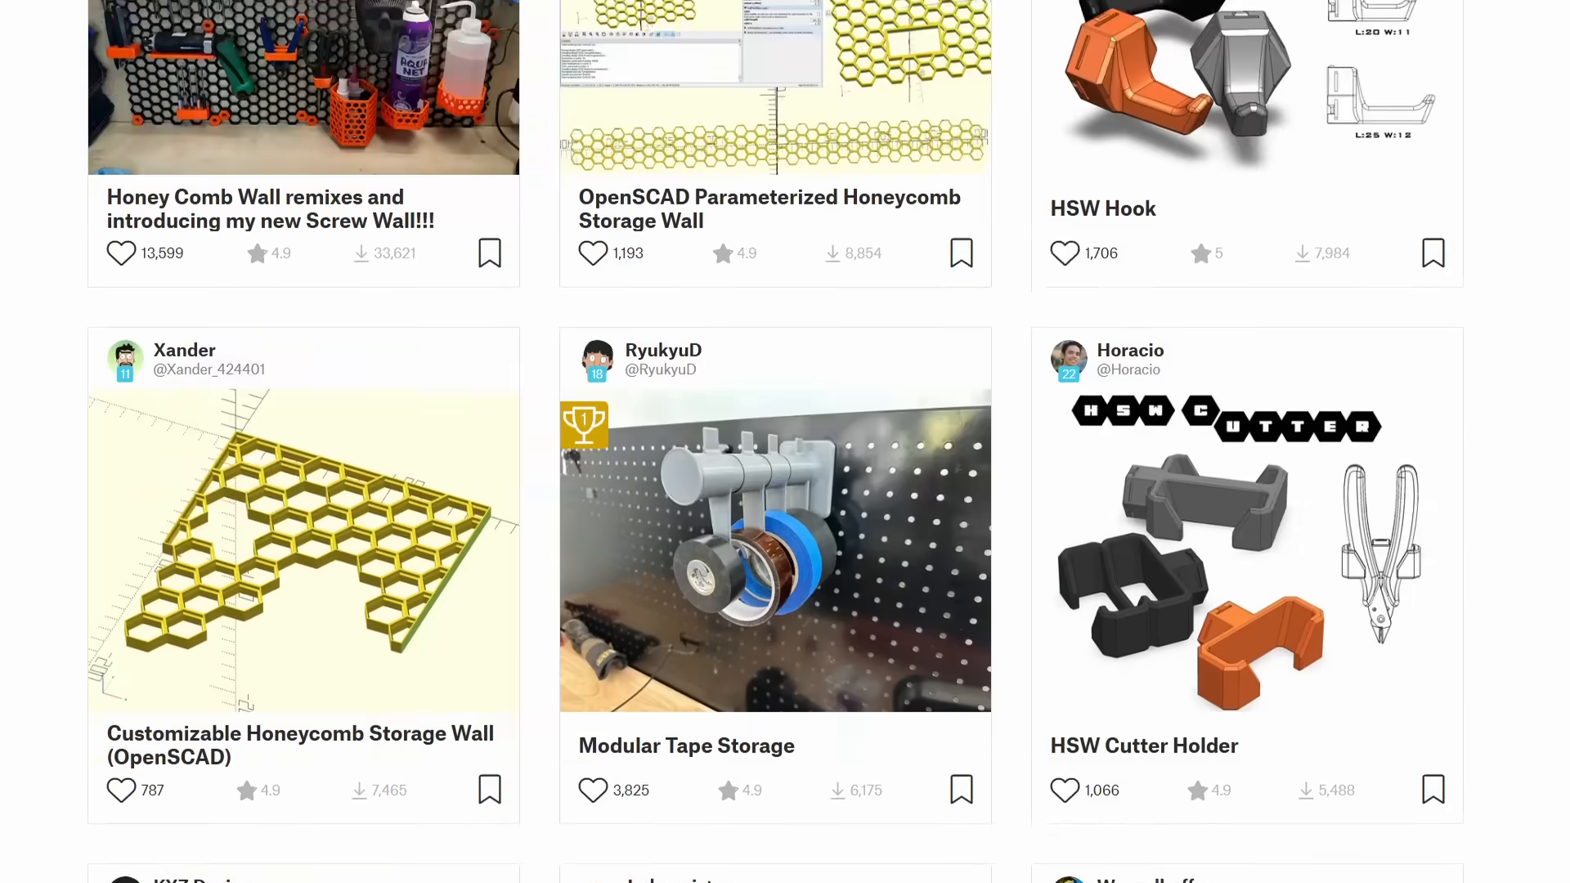
{"action": "scroll", "scroll_direction": "down", "scroll_amount": 3}
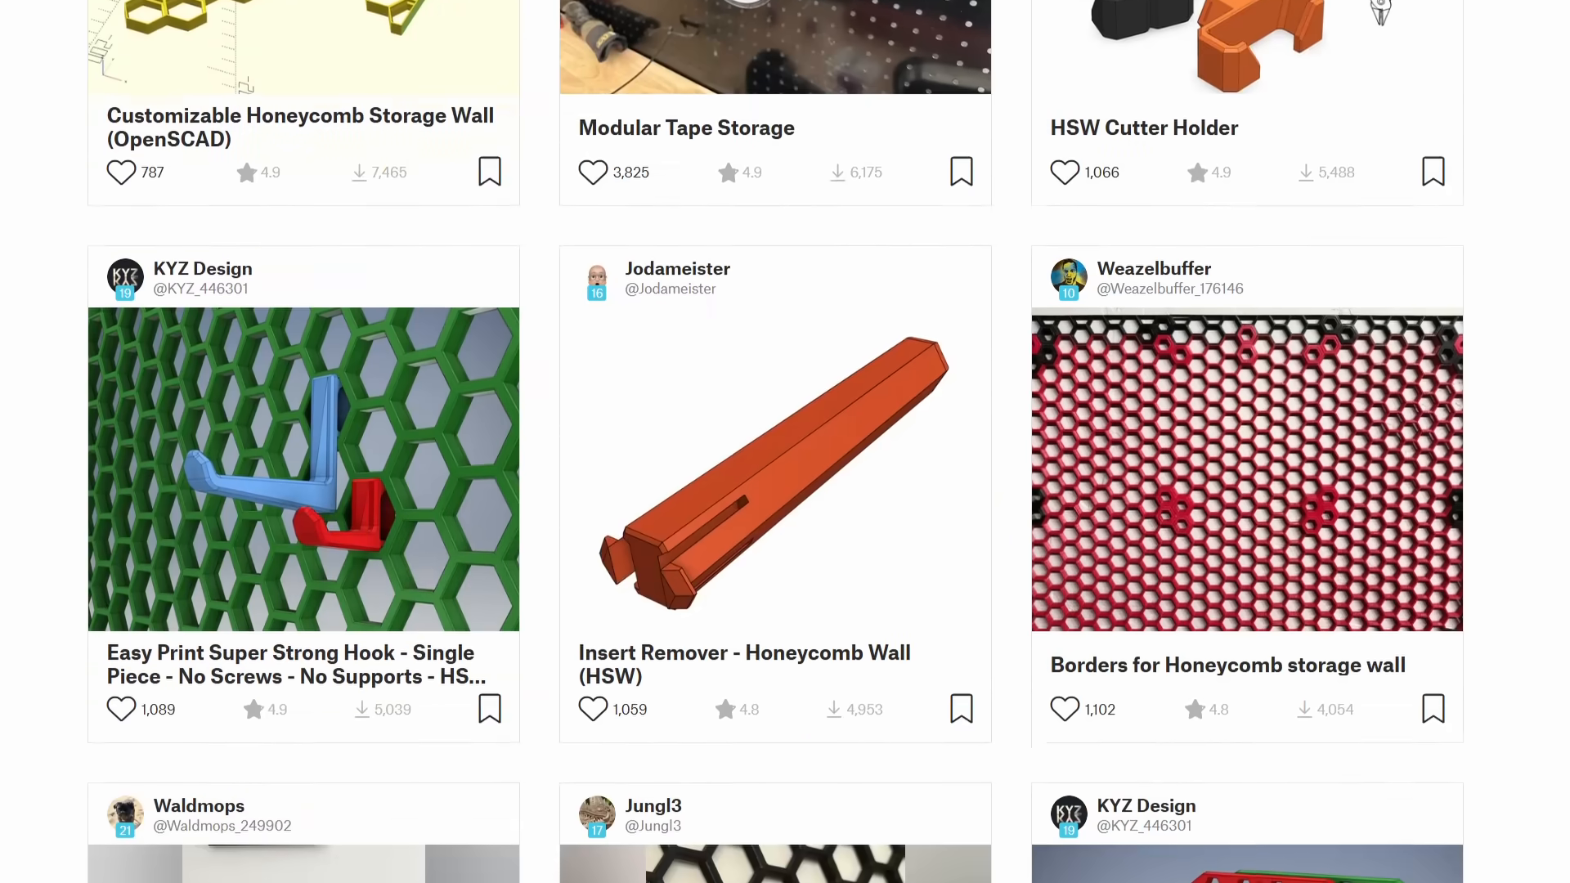
{"action": "scroll", "scroll_direction": "down", "scroll_amount": 3}
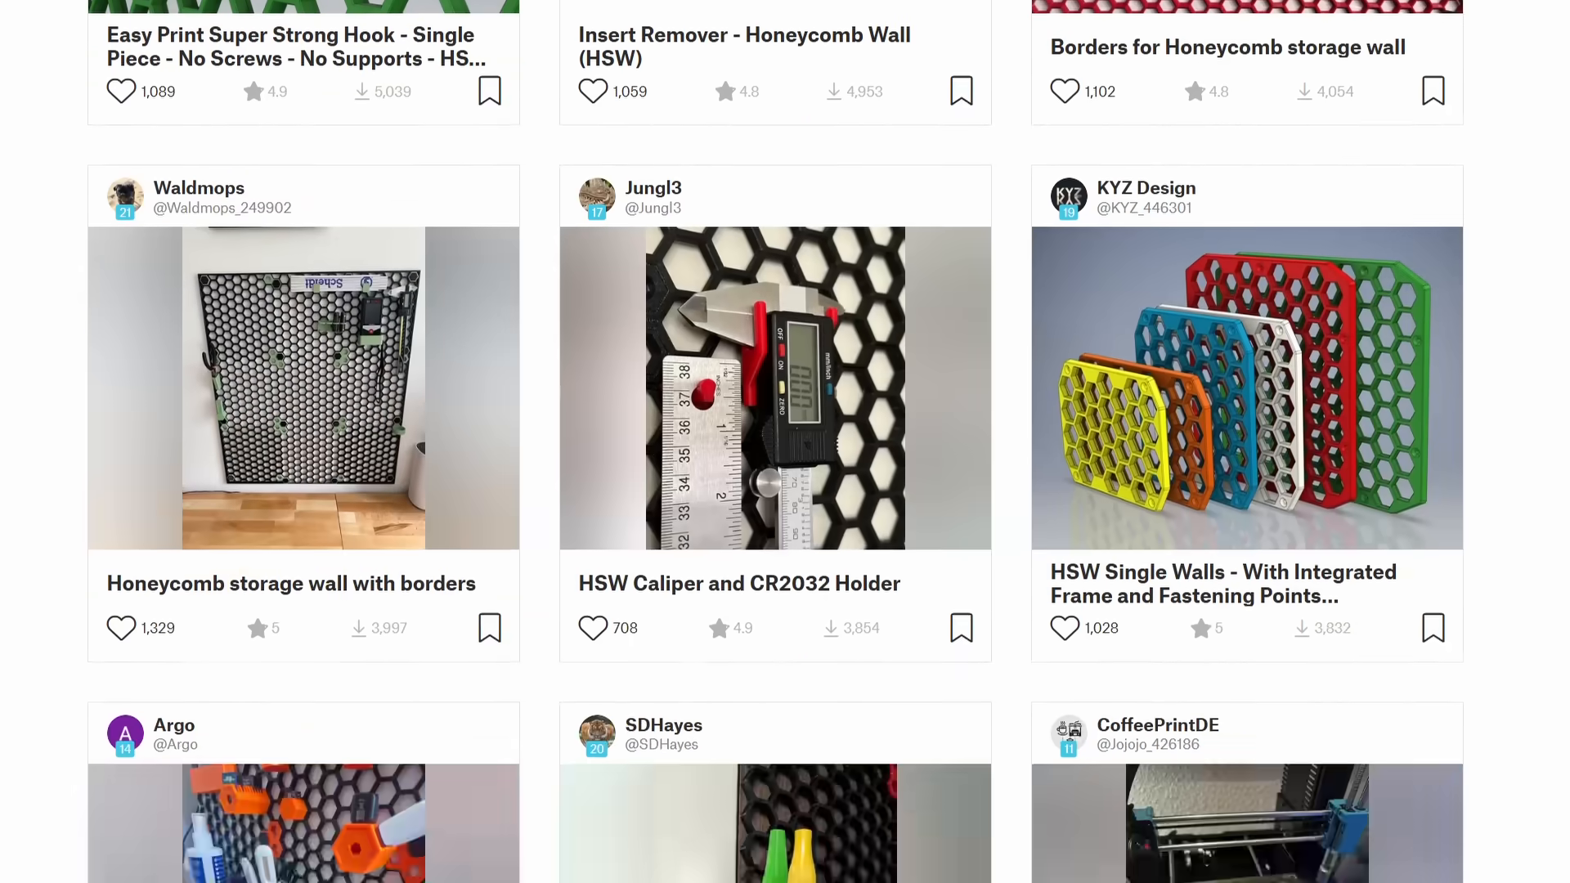
{"action": "scroll", "scroll_direction": "down", "scroll_amount": 3}
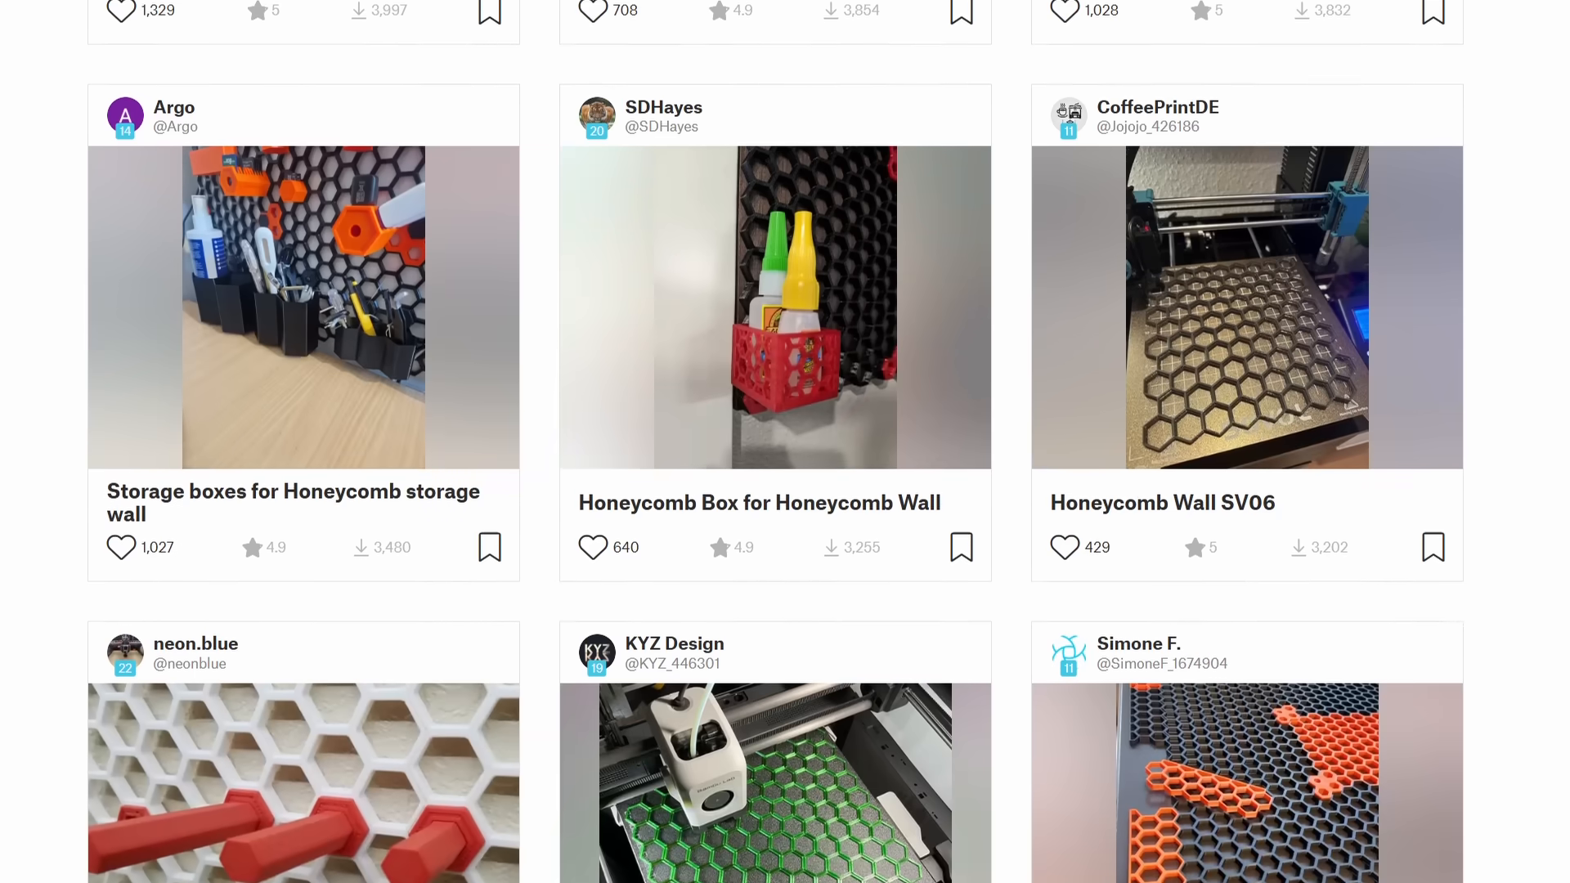
{"action": "scroll", "scroll_direction": "down", "scroll_amount": 3}
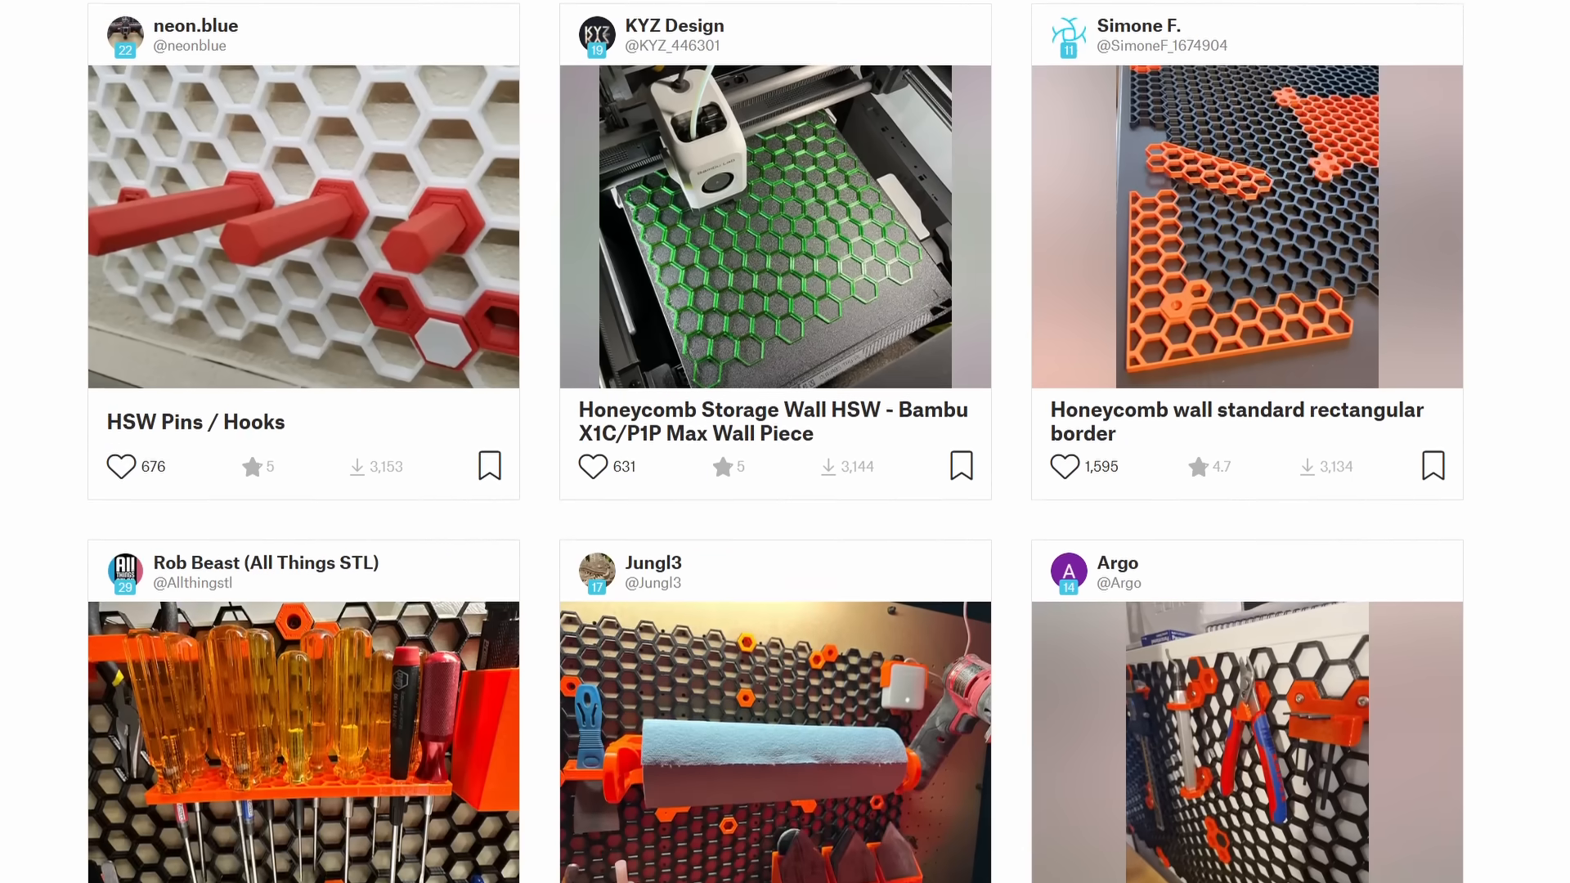
{"action": "type", "text": "knipex HSW"}
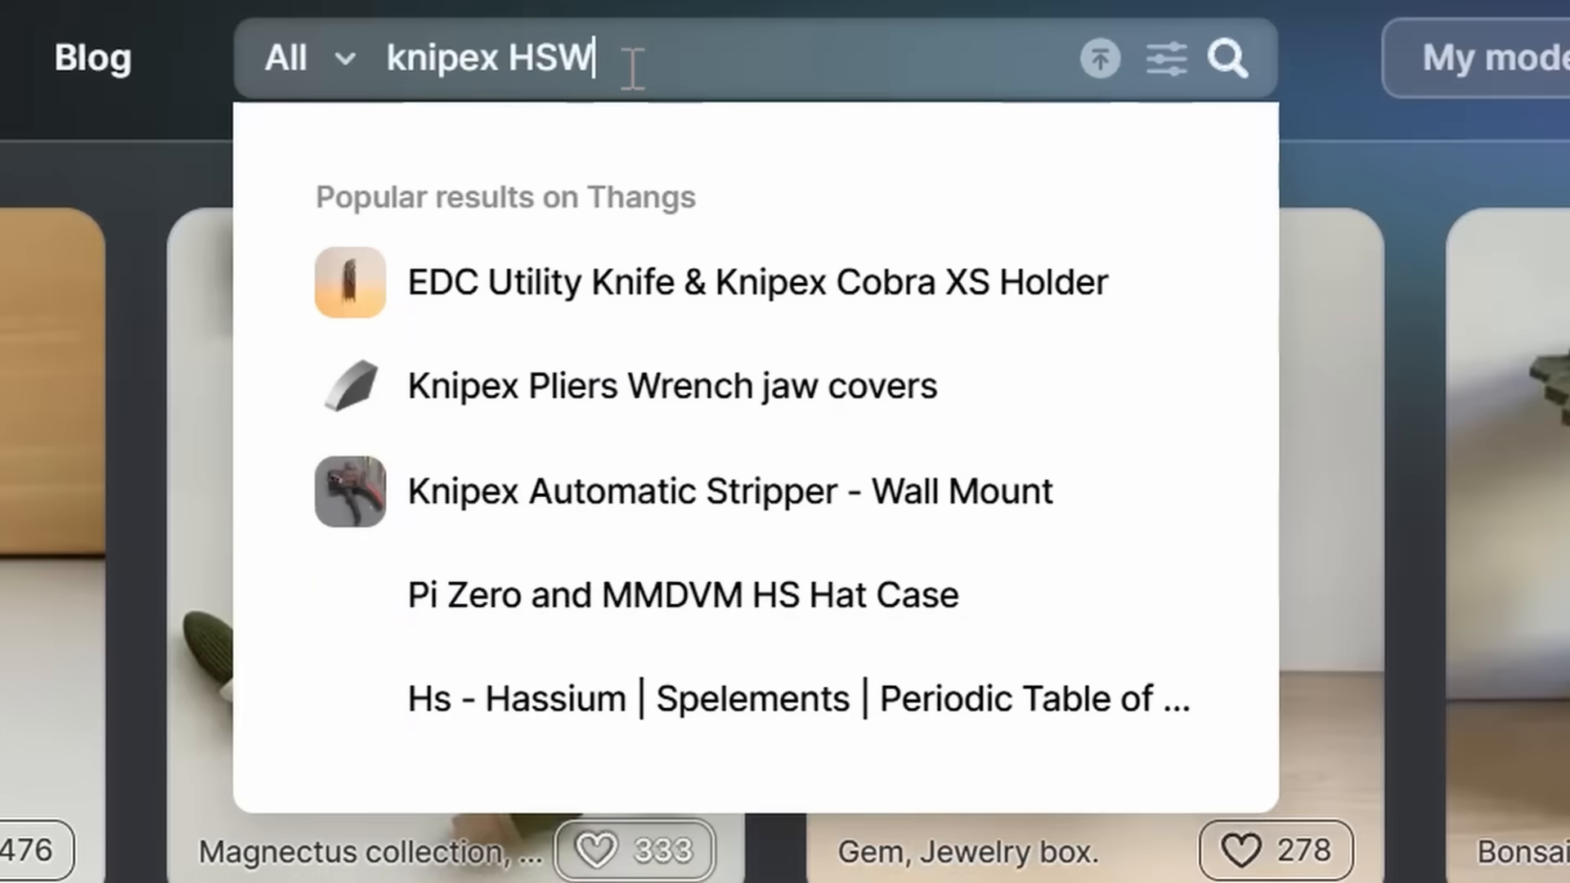
- Run the knipex HSW search on Thangs and view the IKEA SKÅDIS 76x56 cm pegboard page
{"action": "key", "text": "Enter"}
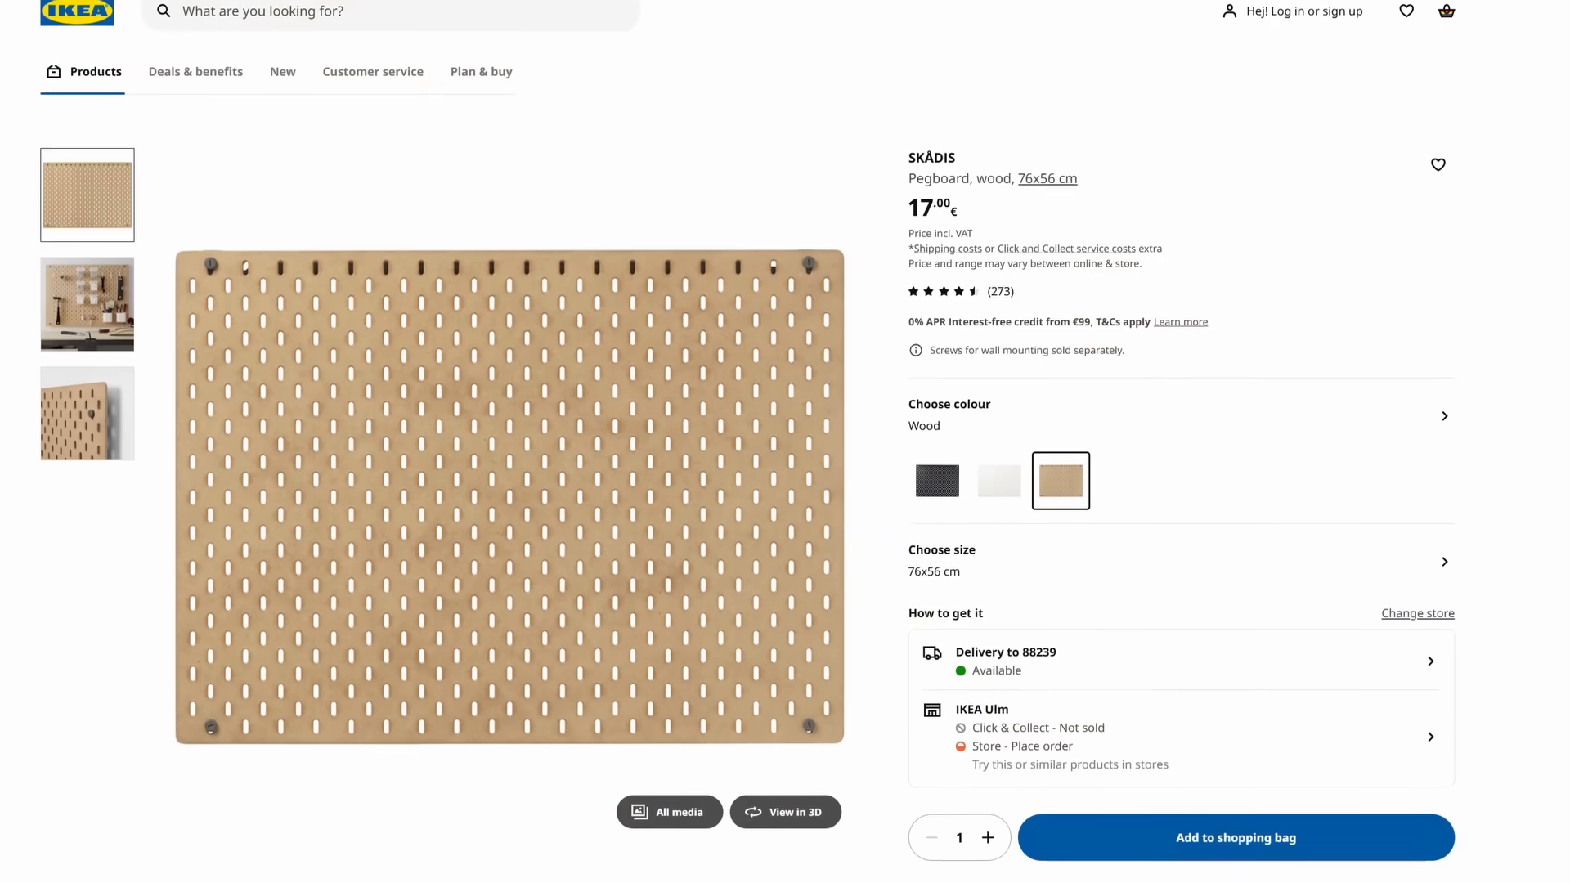
{"action": "scroll", "scroll_direction": "down", "scroll_amount": 3}
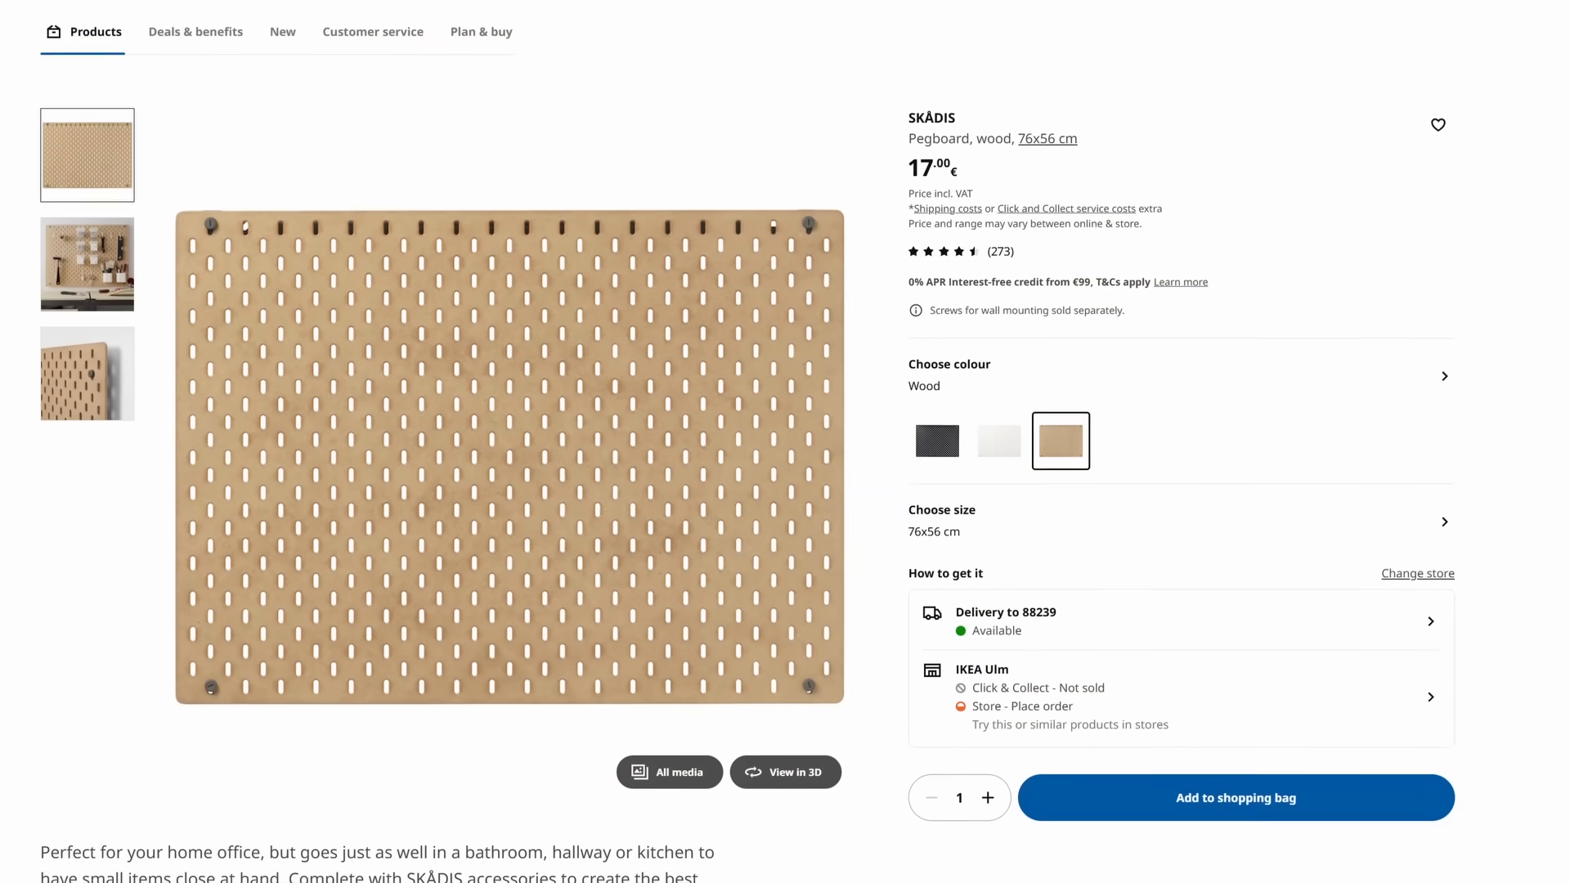